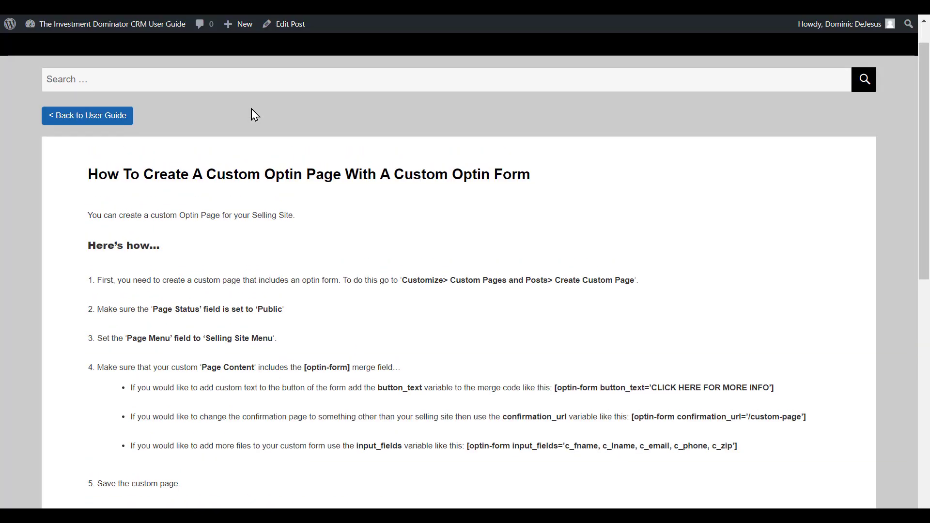
mouse_move(189, 170)
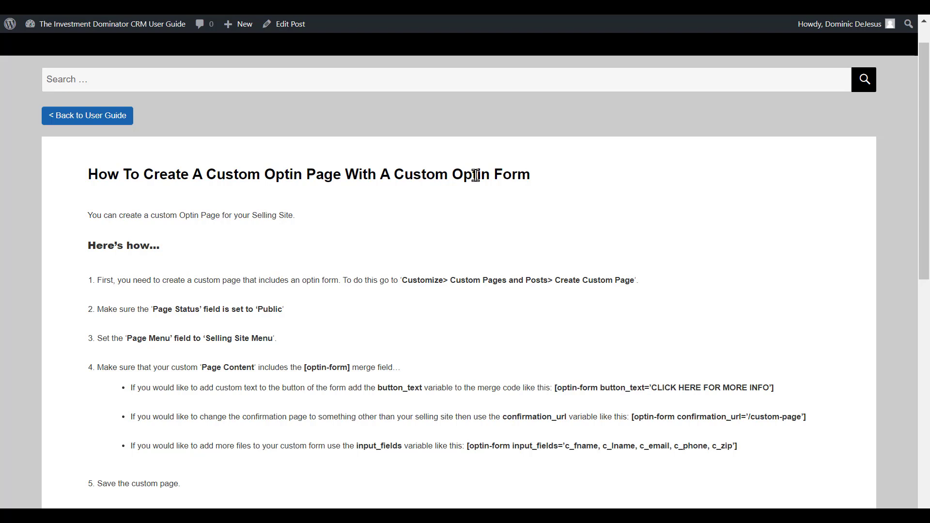
mouse_move(174, 77)
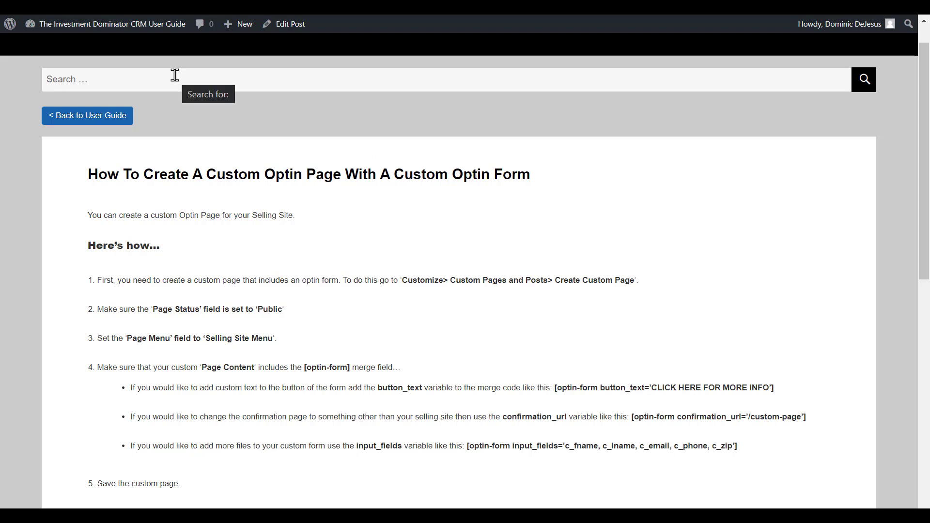
mouse_move(249, 260)
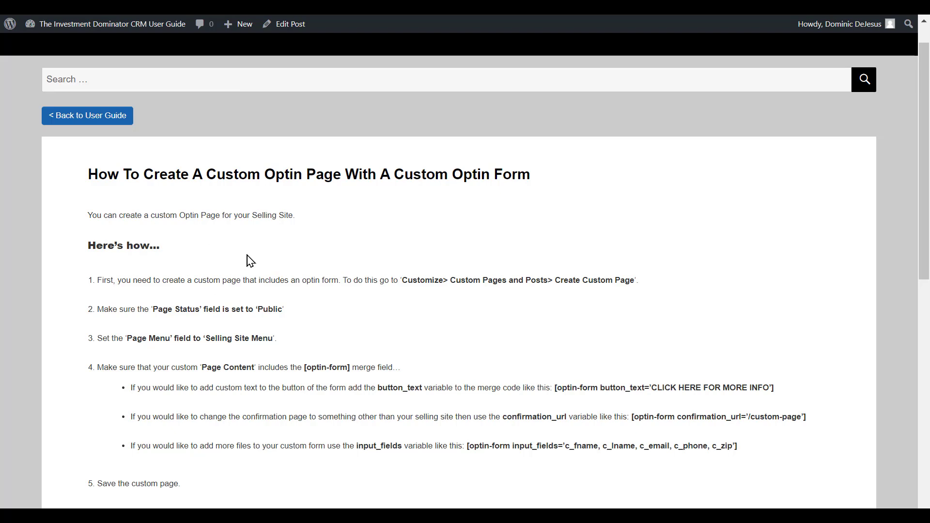
Scroll the custom optin page guide article down to step six
scroll("down", 3)
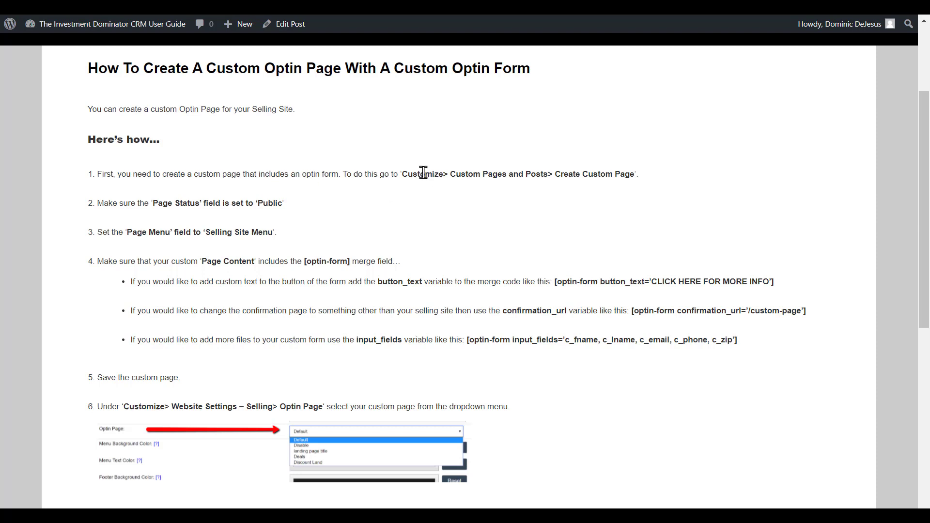
mouse_move(534, 176)
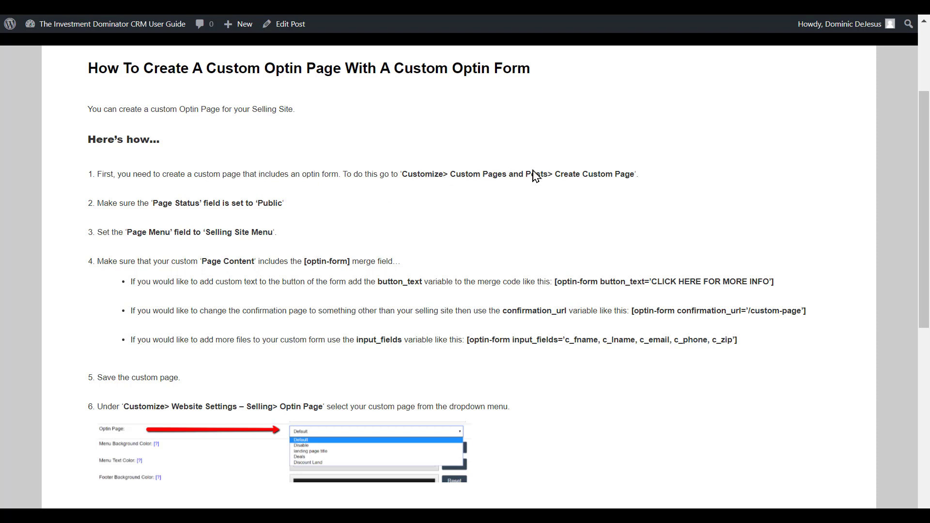
mouse_move(458, 188)
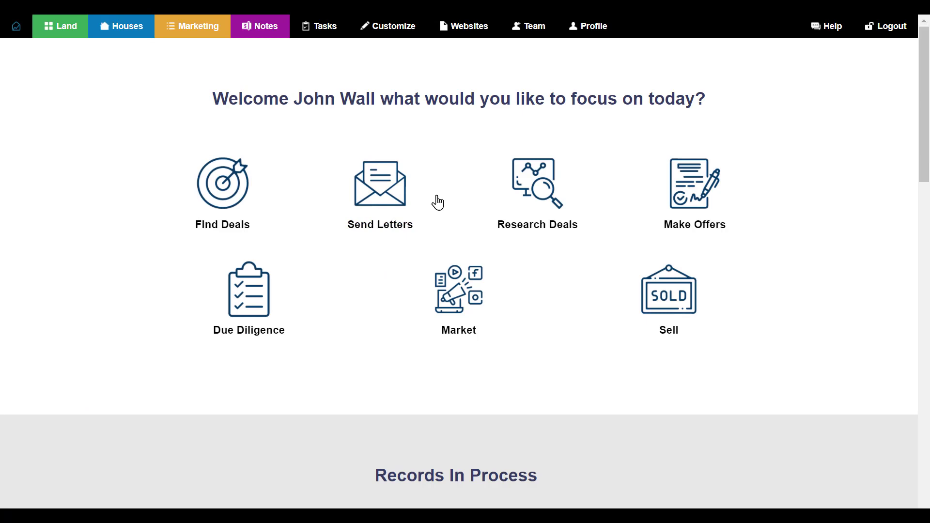
Go to Customize > Website Pages and Posts and begin adding a new page
left_click(387, 26)
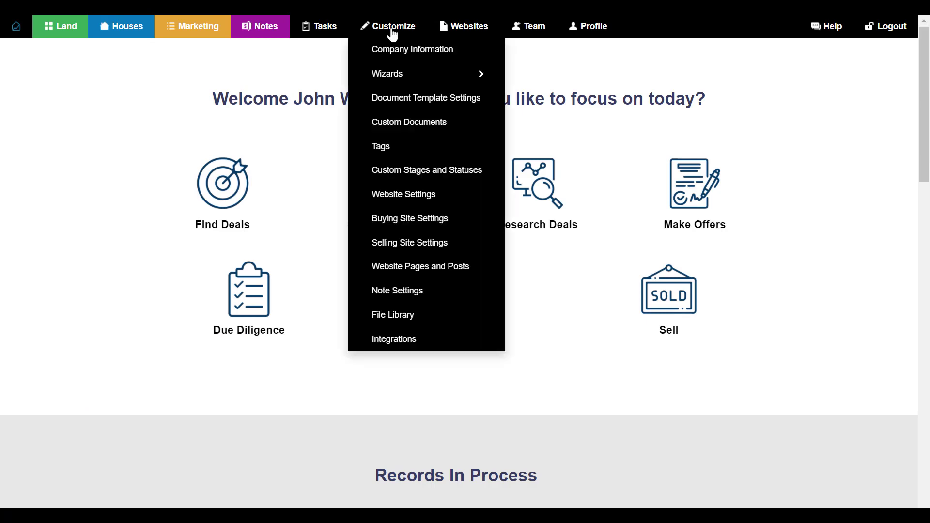
mouse_move(404, 194)
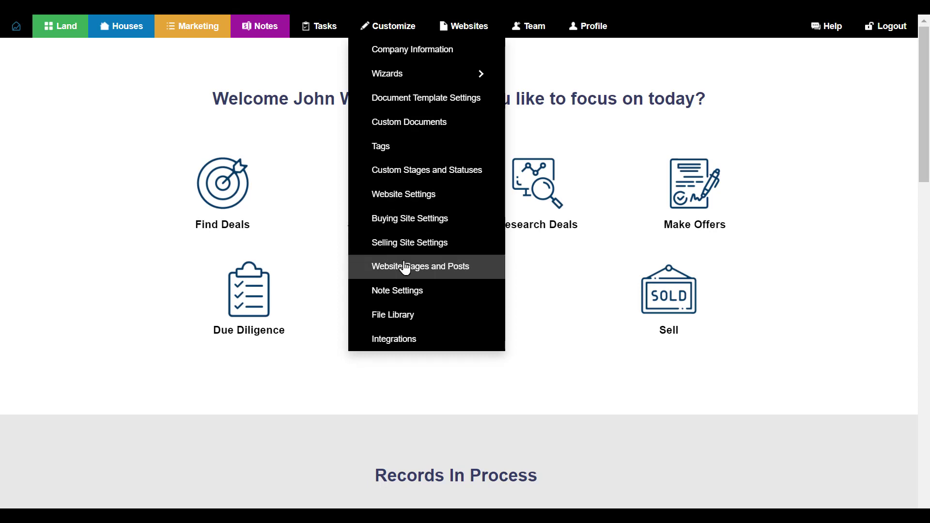
left_click(420, 266)
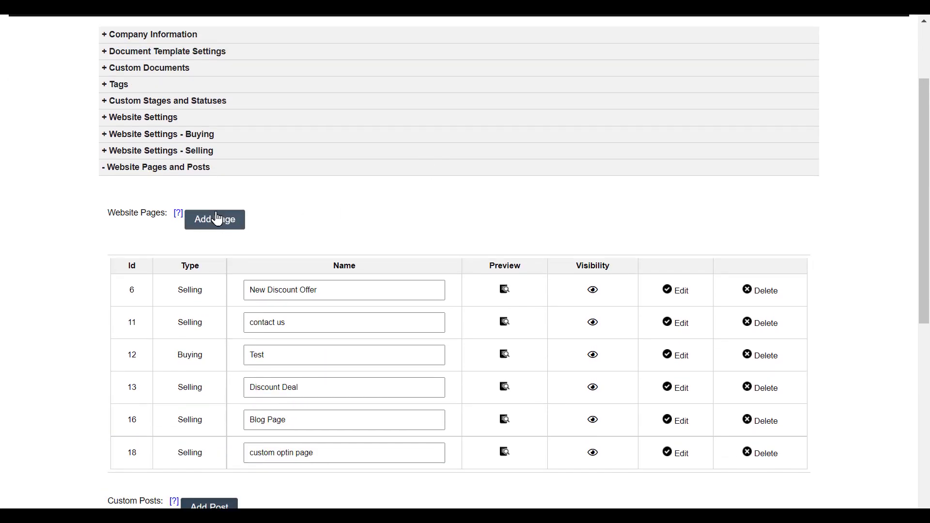
left_click(214, 218)
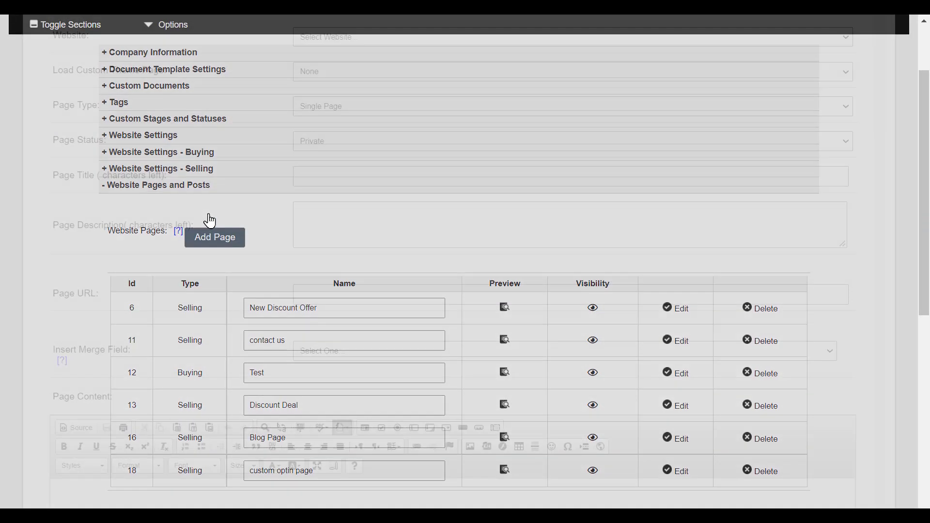
Assign the new page to Selling Website with Public page status
left_click(214, 237)
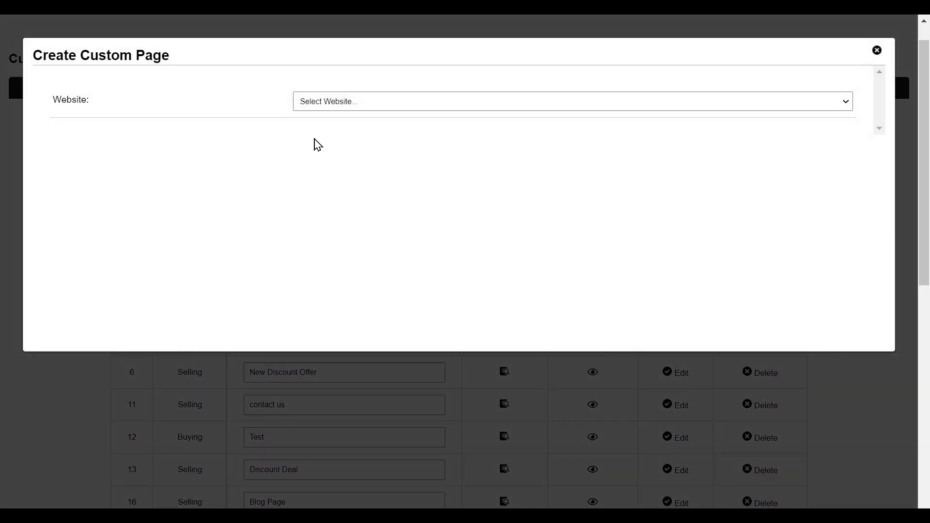
left_click(570, 101)
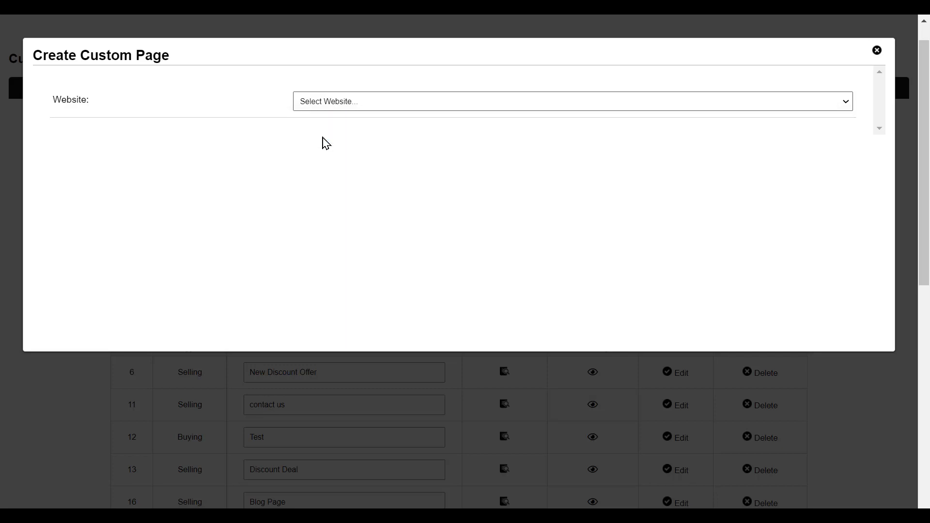
left_click(571, 101)
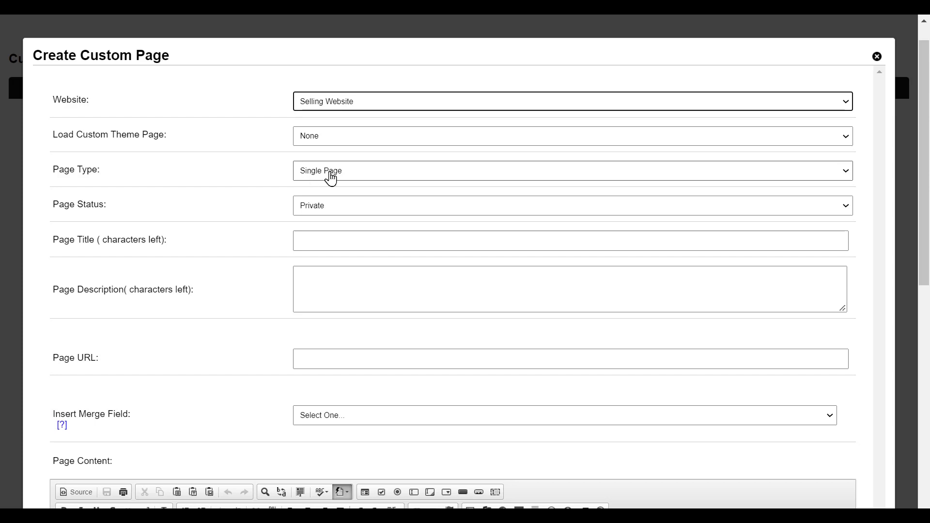
left_click(569, 205)
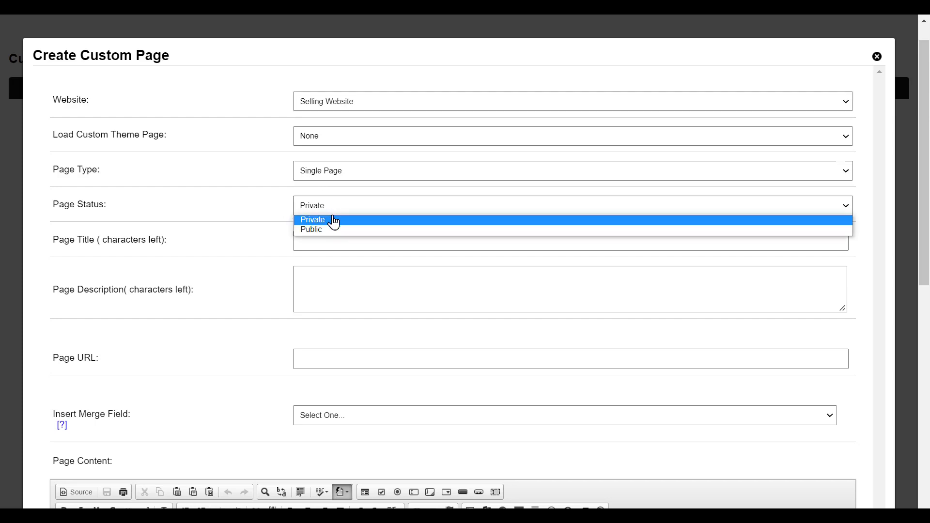
left_click(311, 230)
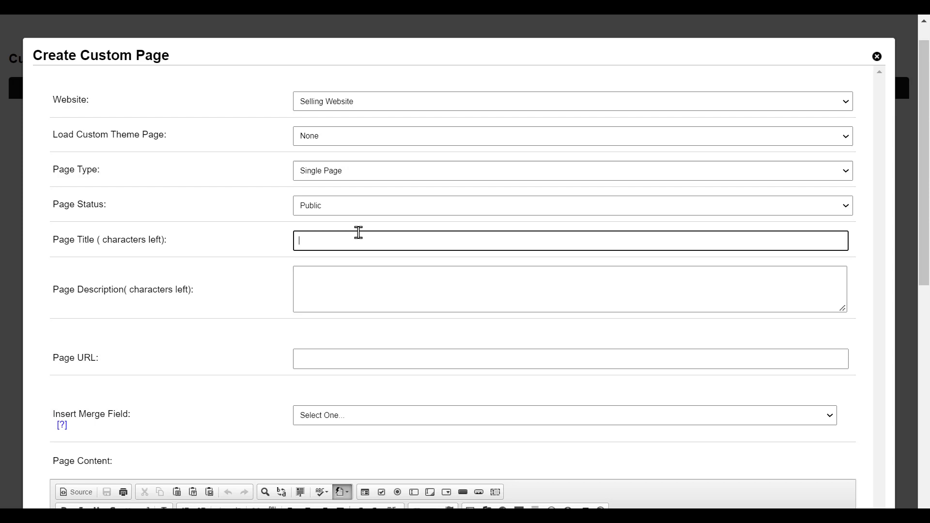
Title the page 'IT Support Custom Optin Page' so its URL fills in
type("IT")
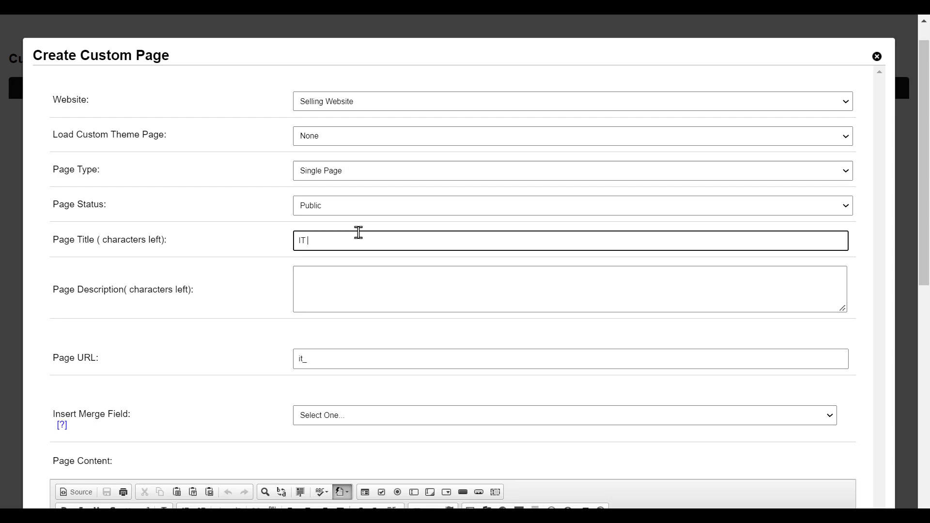
type("Support Custom")
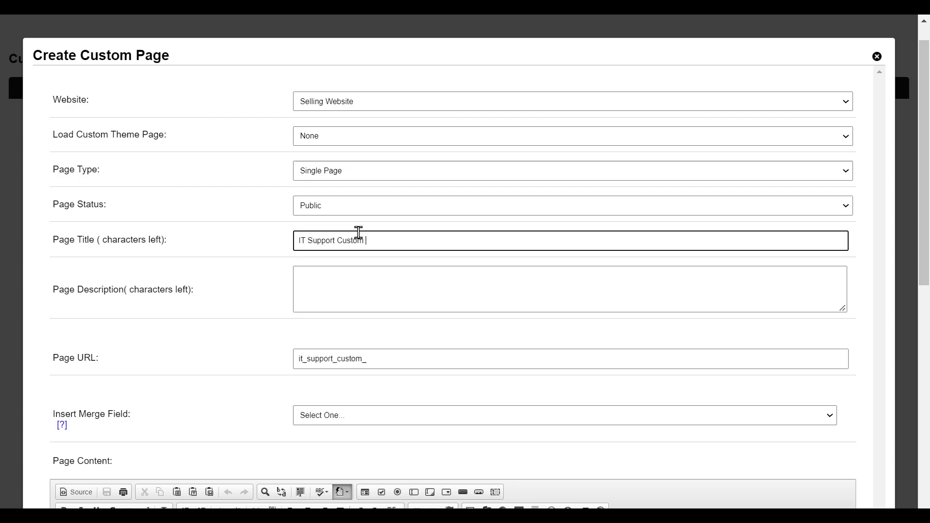
type("Optin")
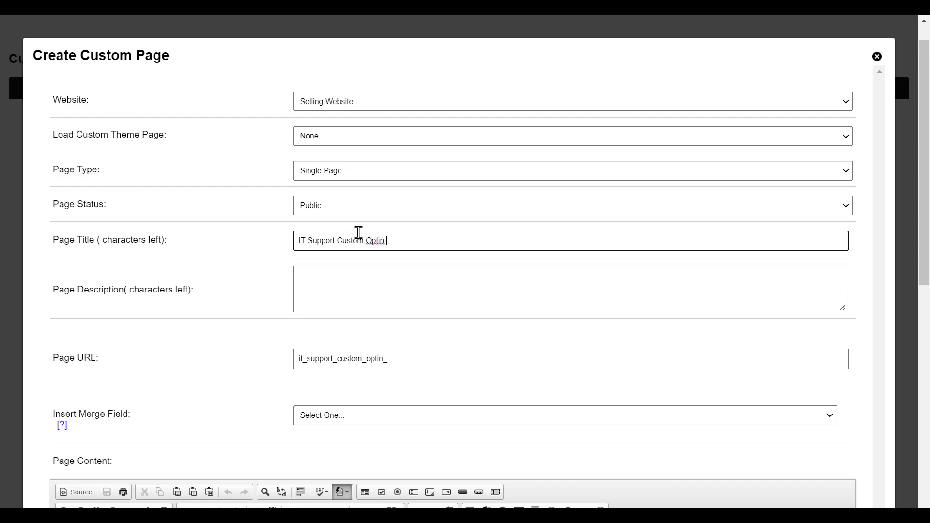
type("Page")
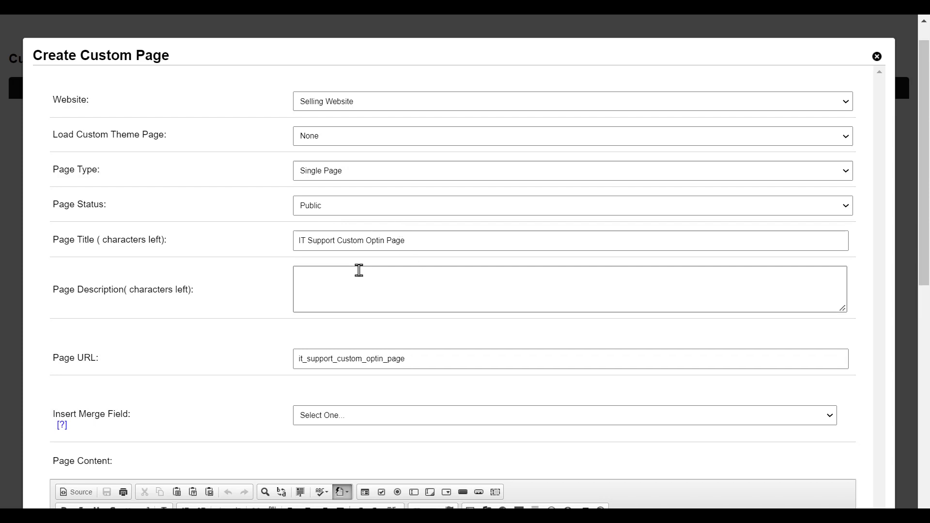
scroll("down", 3)
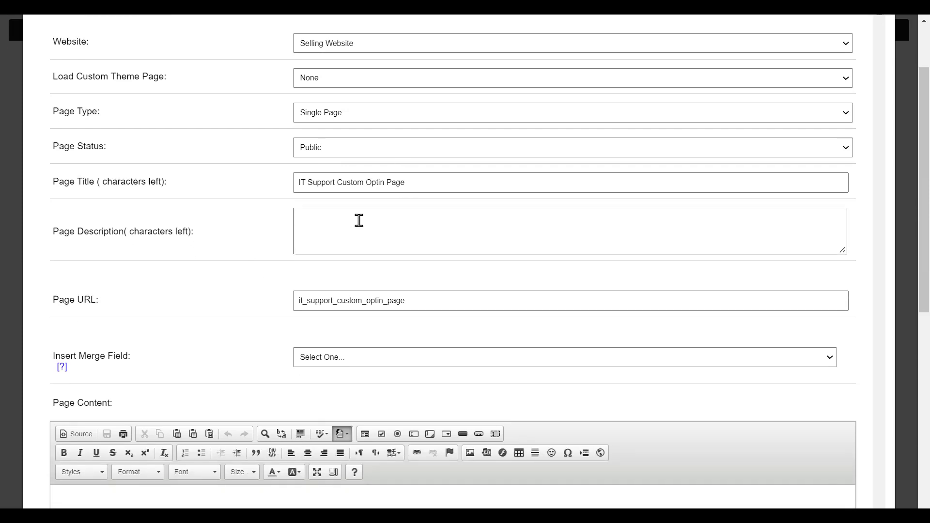
mouse_move(336, 219)
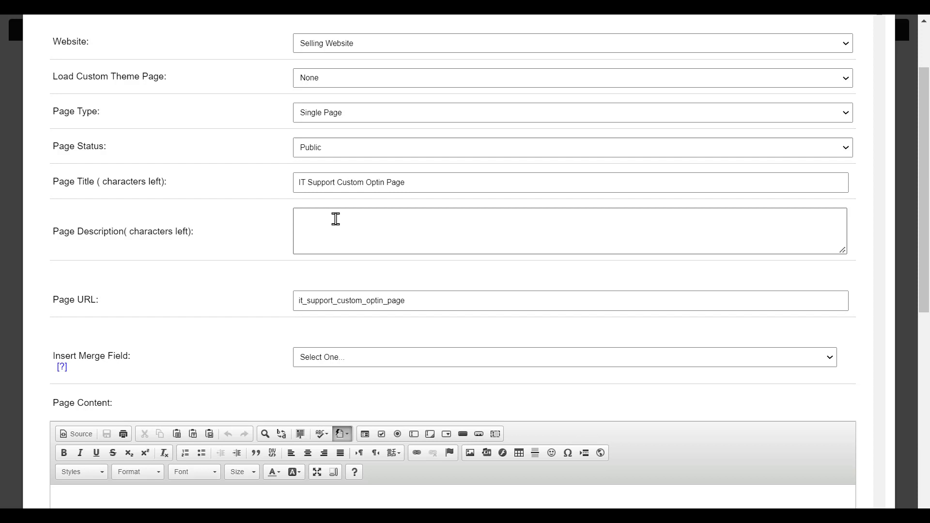
scroll("down", 3)
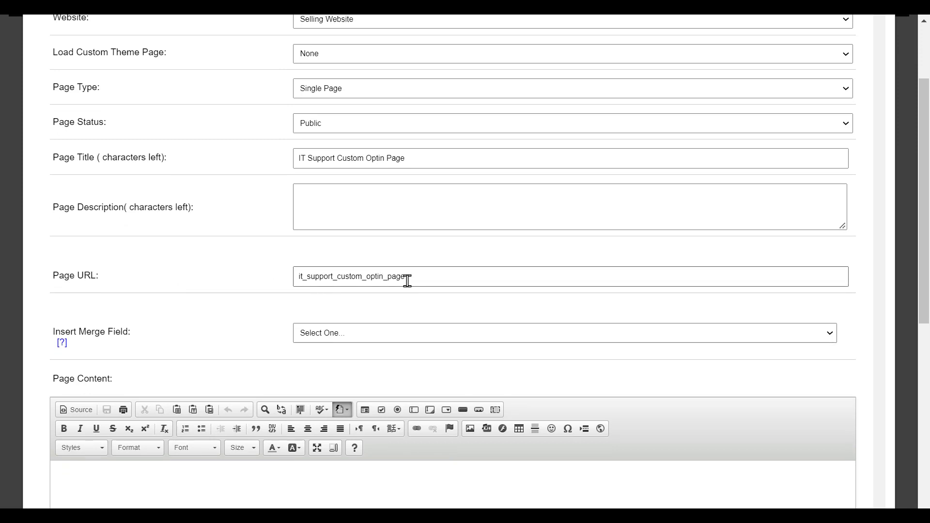
mouse_move(422, 277)
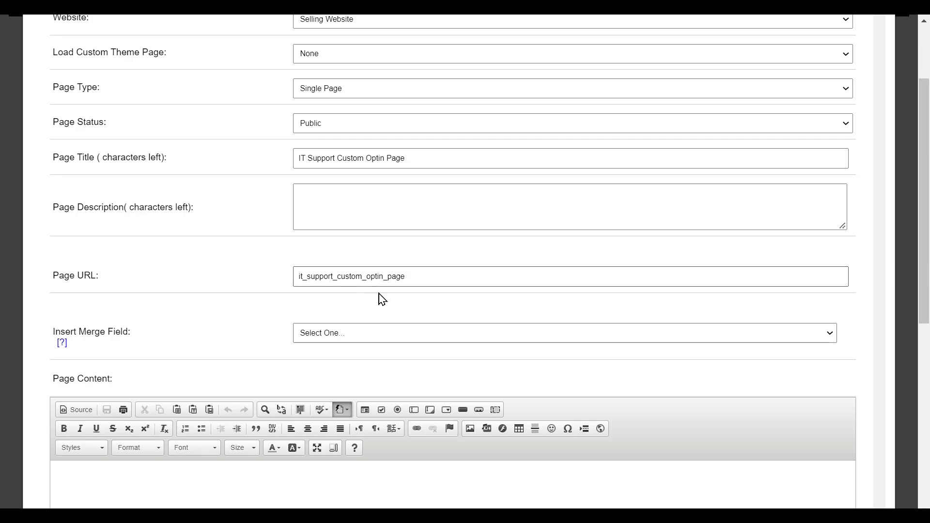
scroll("down", 3)
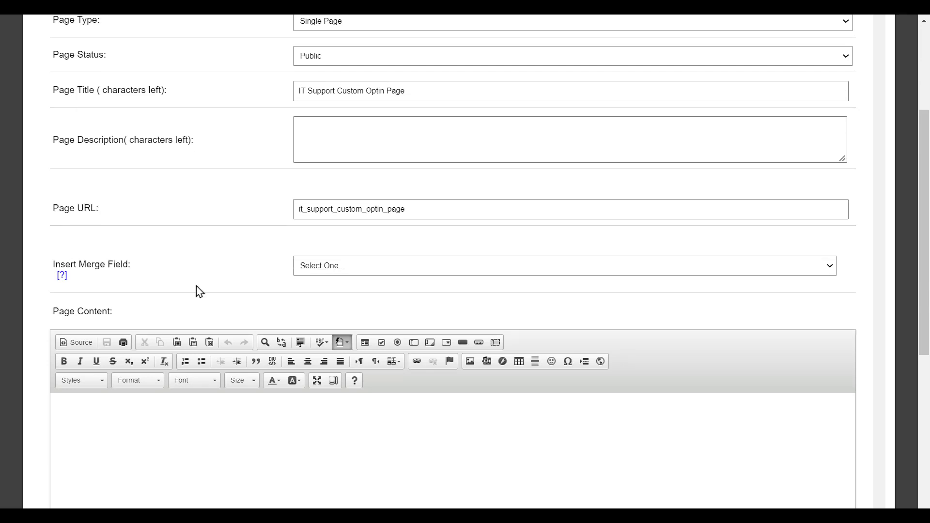
scroll("down", 3)
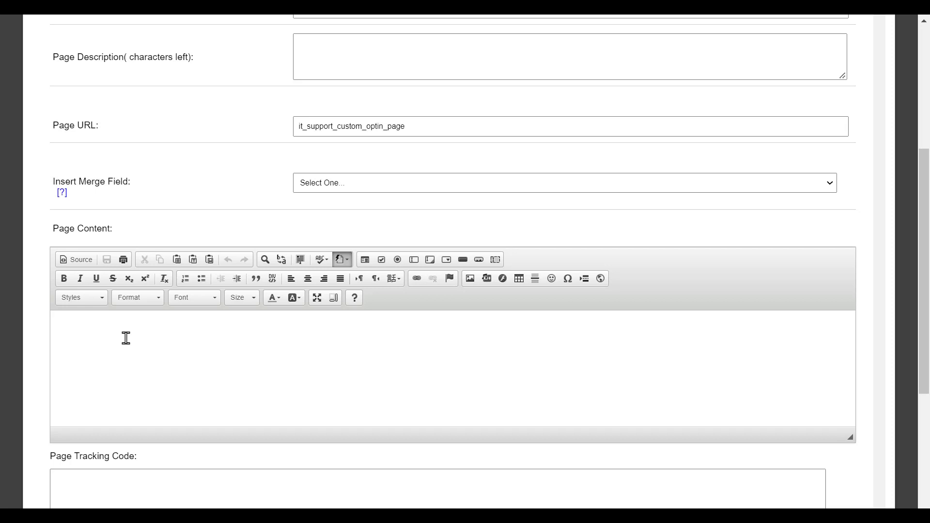
mouse_move(319, 181)
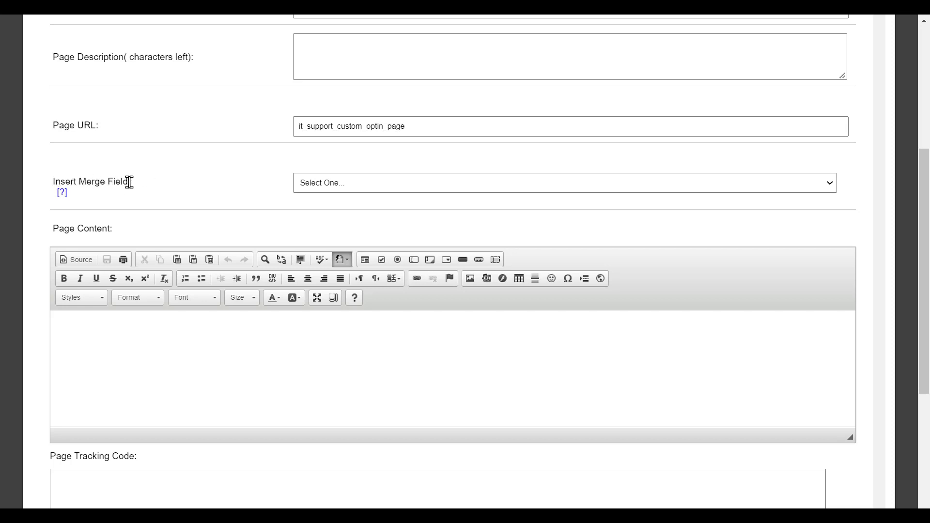
Insert the Optin Form merge field [optin-form] into Page Content
left_click(564, 183)
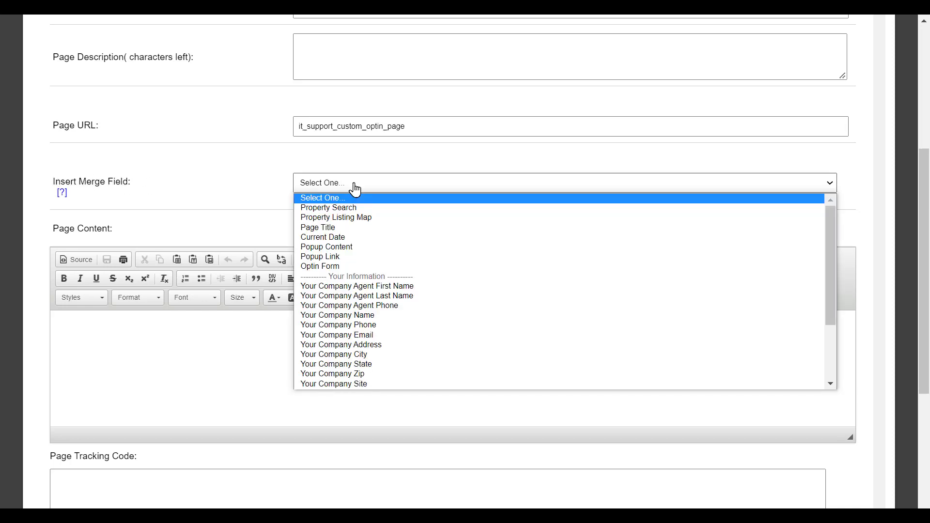
mouse_move(320, 266)
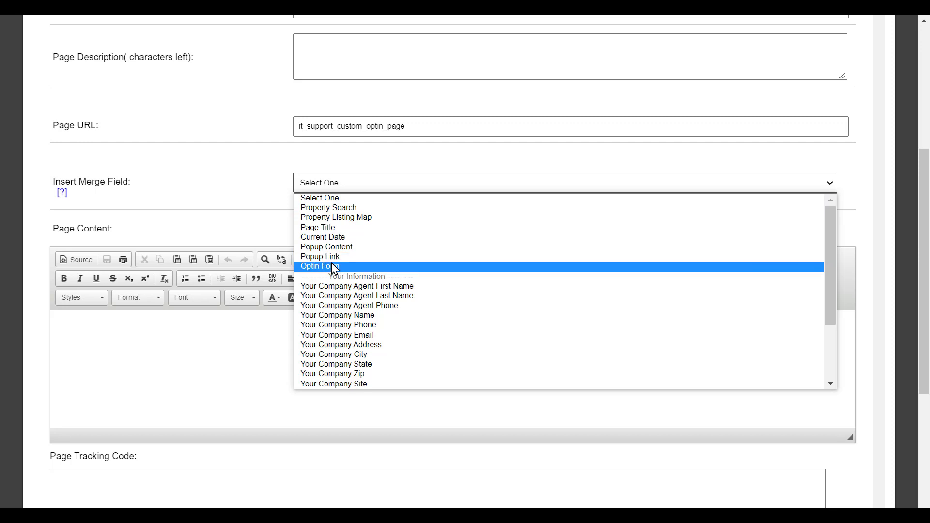
left_click(317, 266)
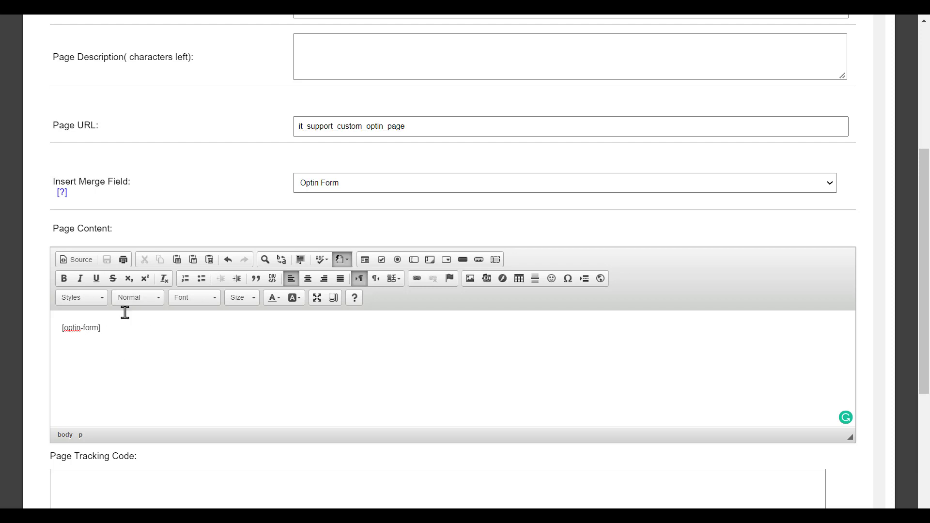
mouse_move(97, 325)
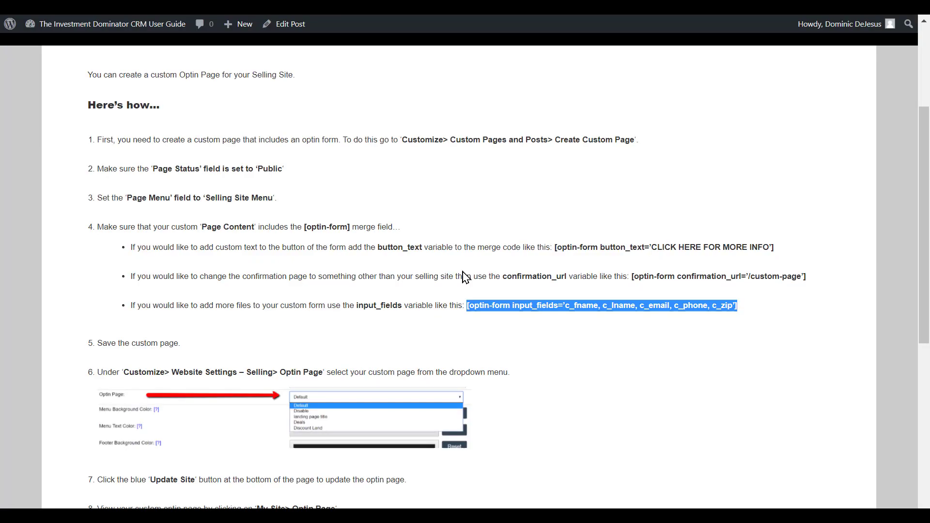
mouse_move(370, 304)
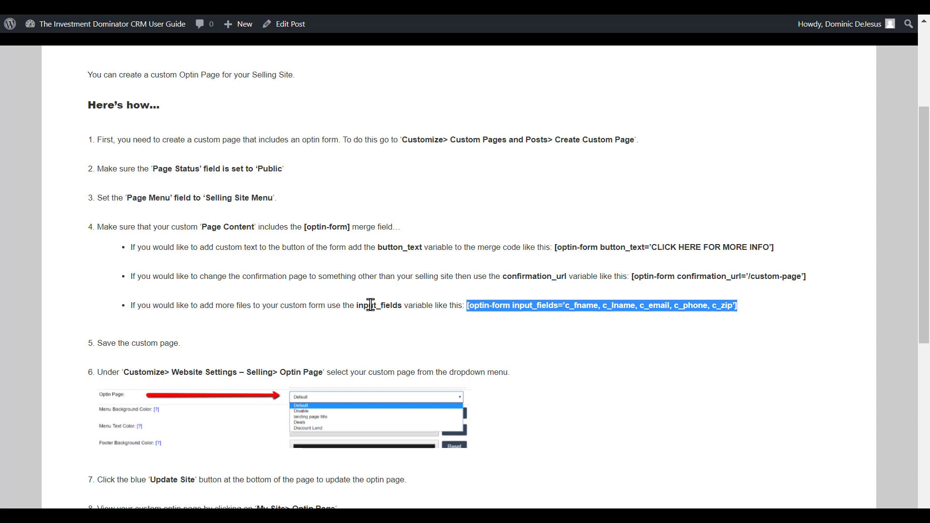
mouse_move(562, 279)
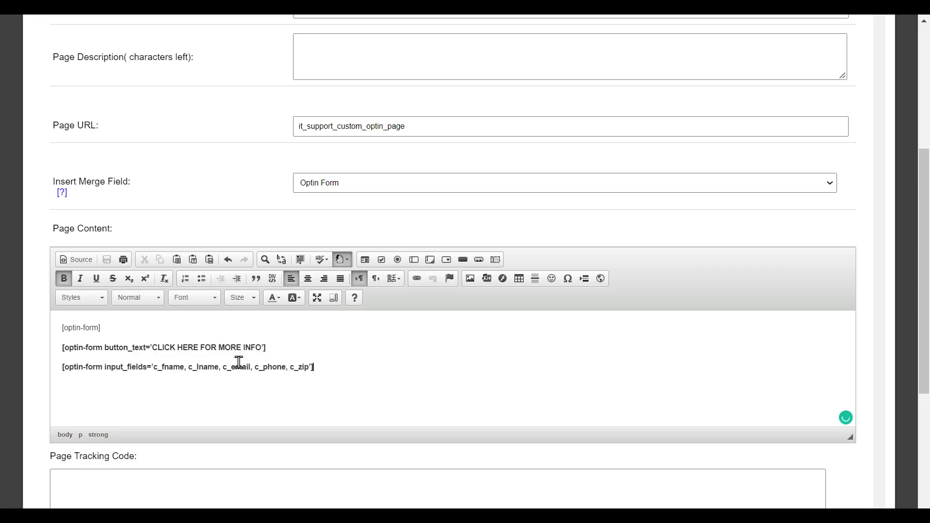
scroll("down", 3)
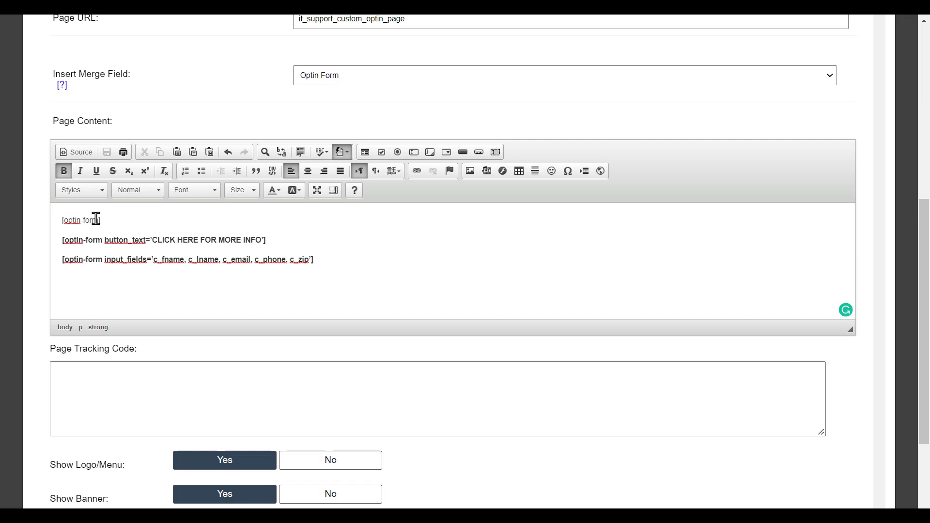
mouse_move(69, 238)
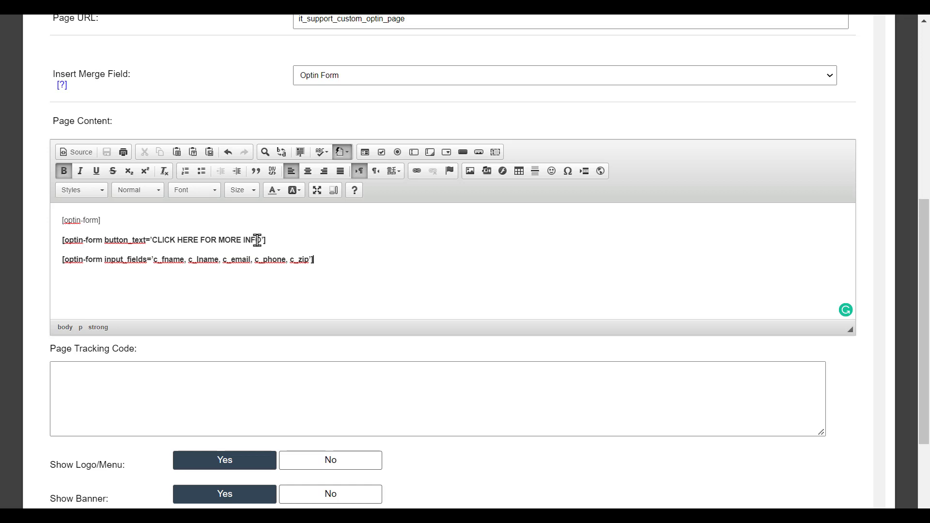
mouse_move(158, 240)
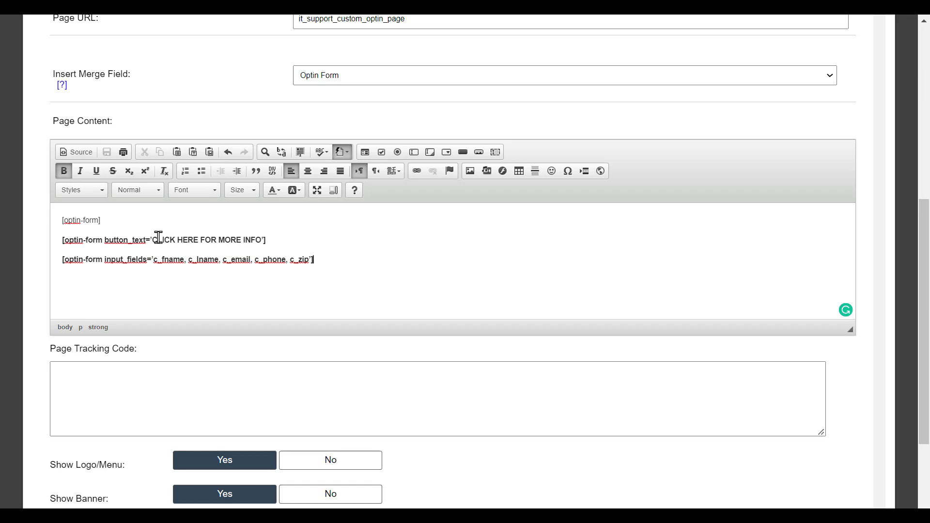
left_click_drag(153, 240, 203, 239)
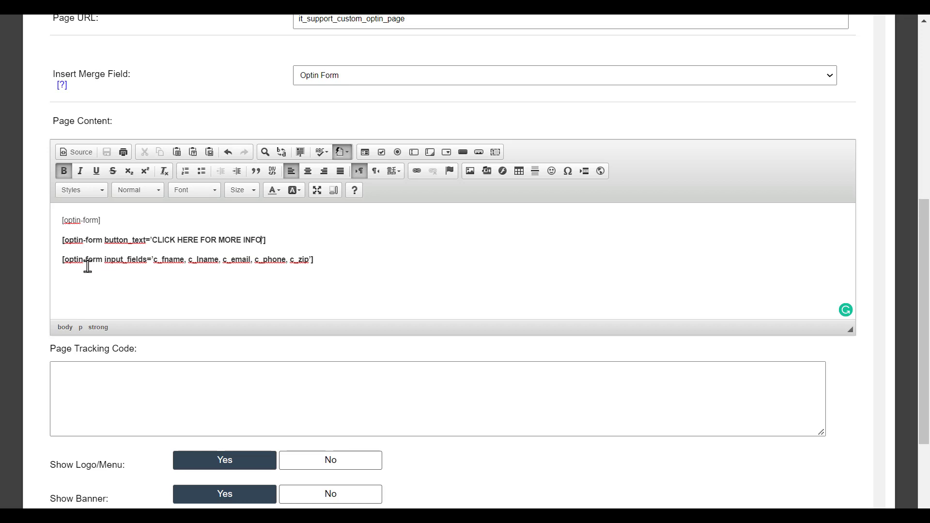
mouse_move(117, 262)
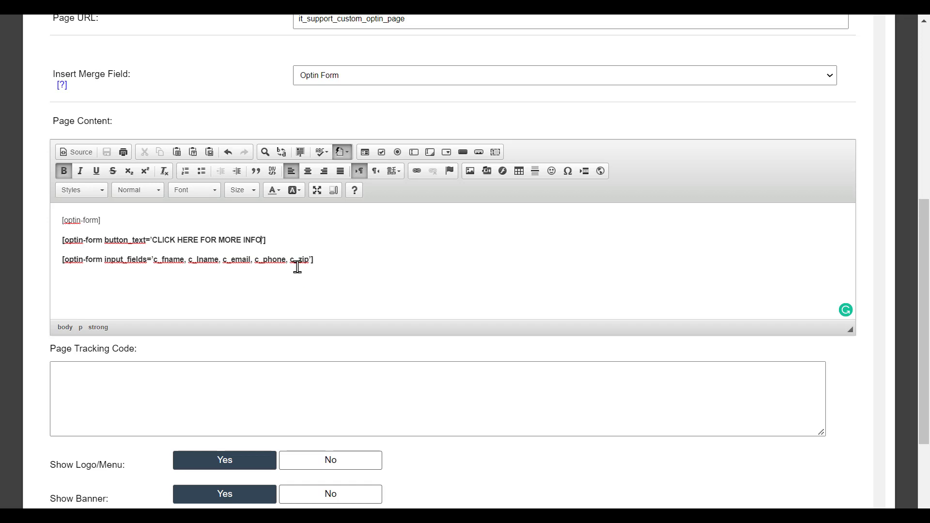
mouse_move(192, 255)
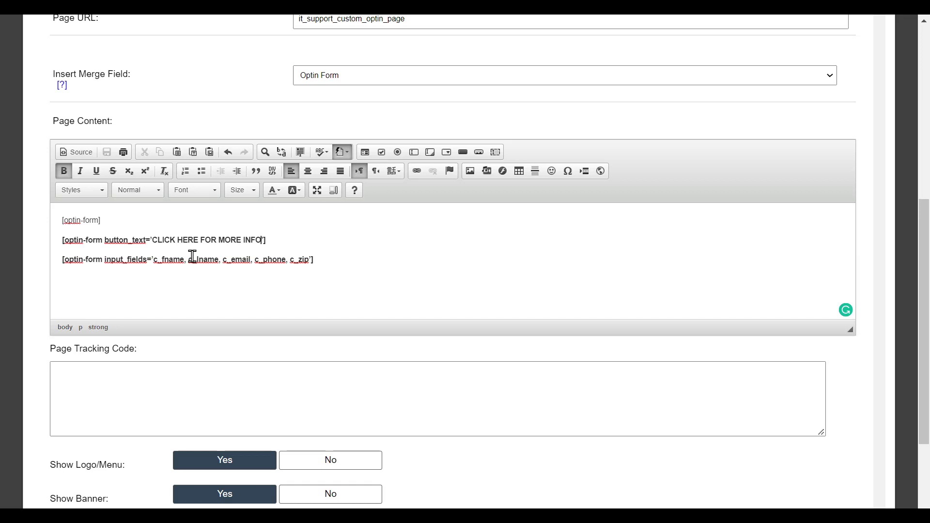
Scroll to the Page Tracking Code box and save the custom optin page
scroll("down", 3)
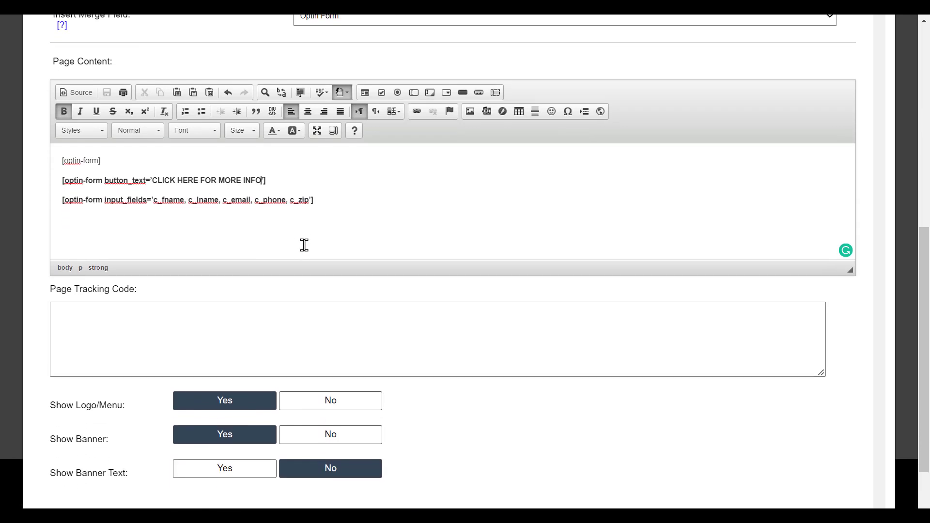
scroll("down", 3)
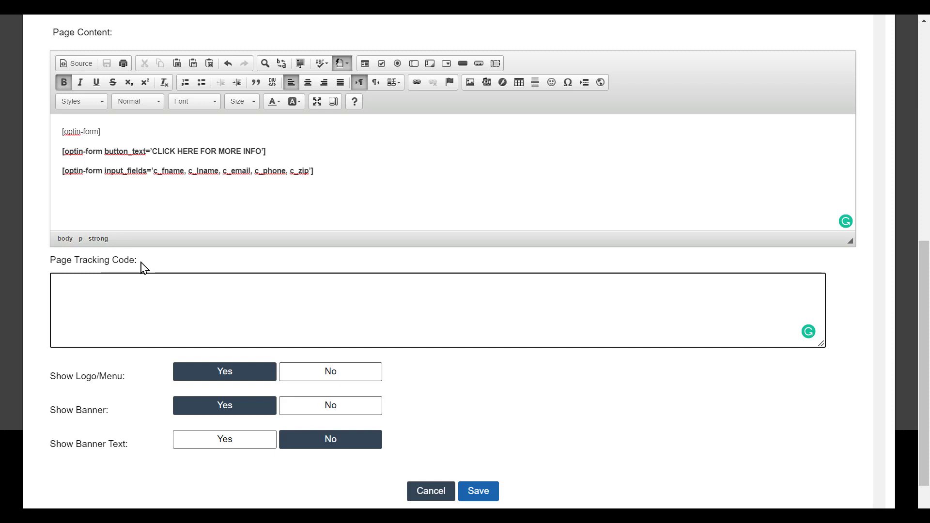
left_click(145, 282)
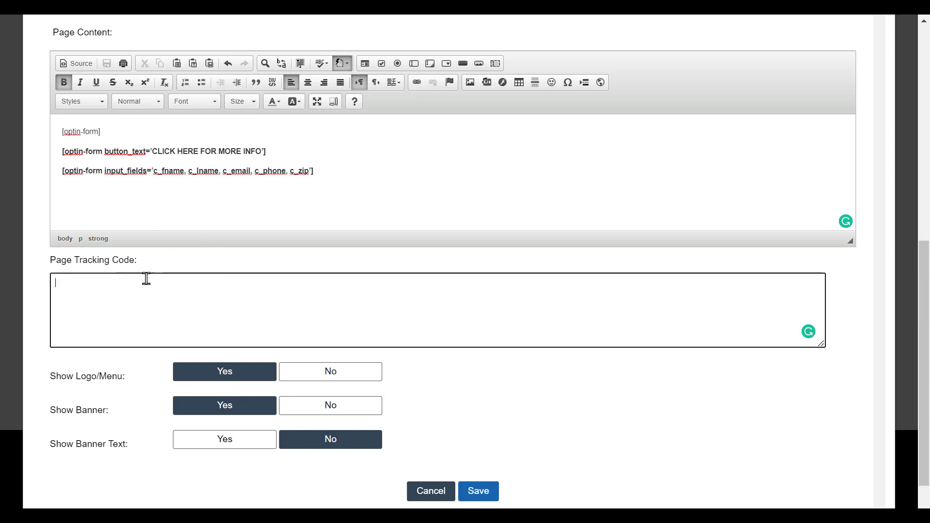
mouse_move(93, 293)
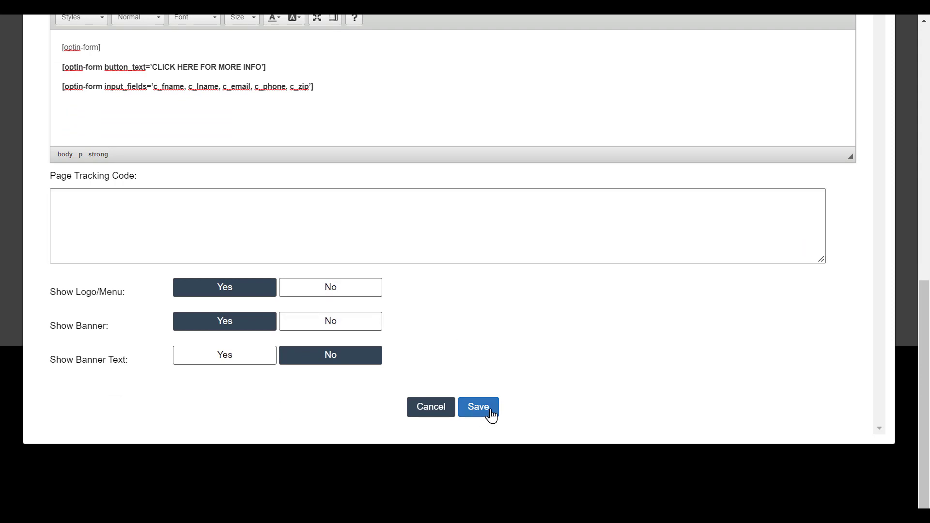
left_click(478, 406)
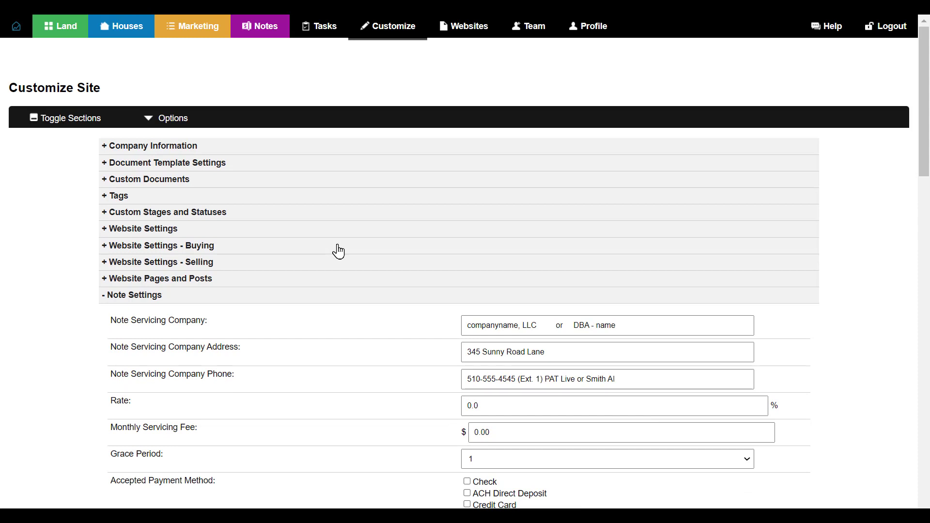
mouse_move(198, 279)
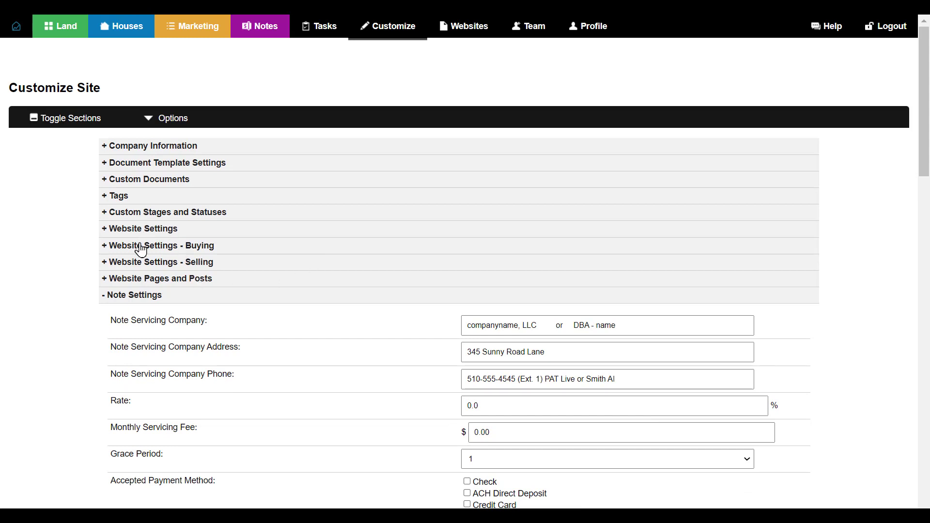
mouse_move(201, 267)
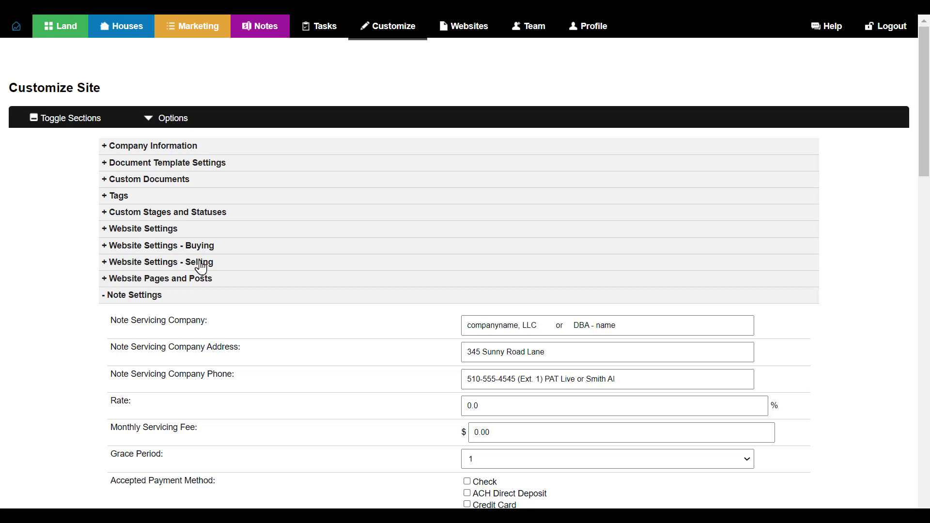
Set the Selling website's Optin Page to IT Support Custom Optin Page
left_click(159, 262)
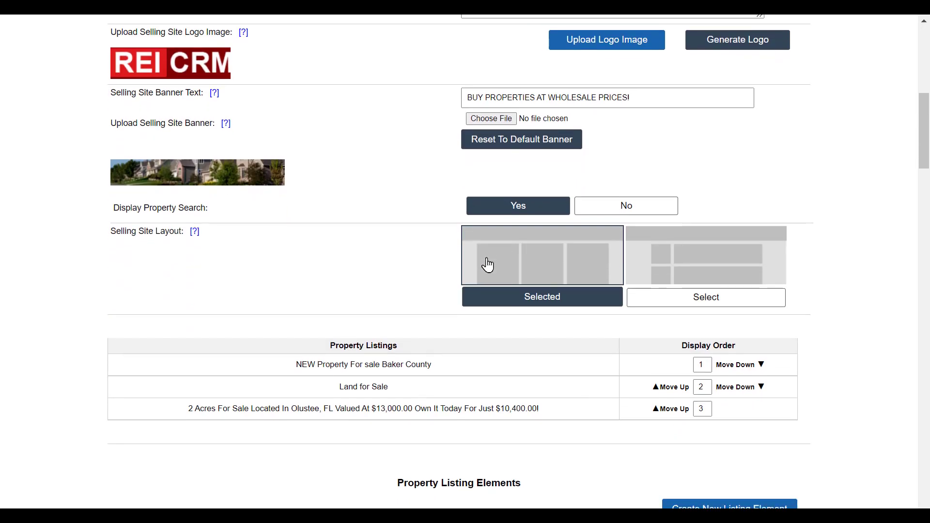
scroll("down", 3)
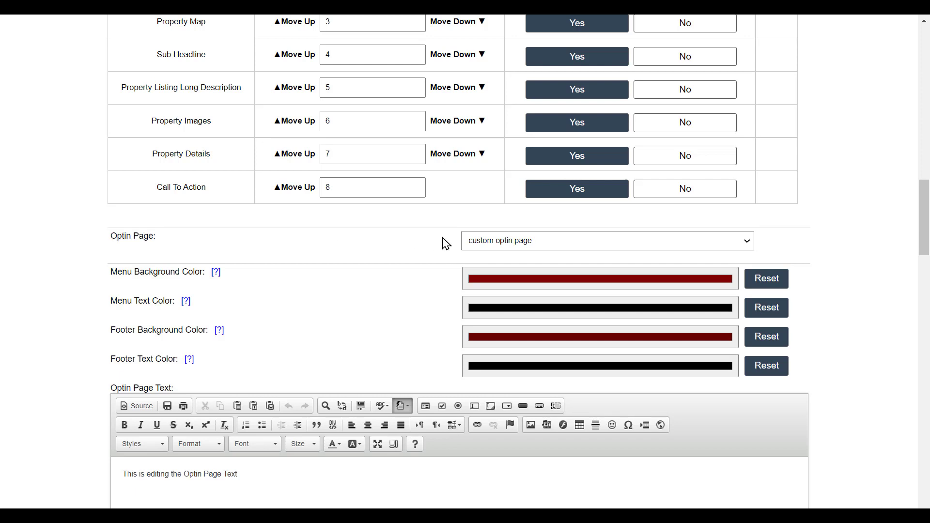
left_click(604, 240)
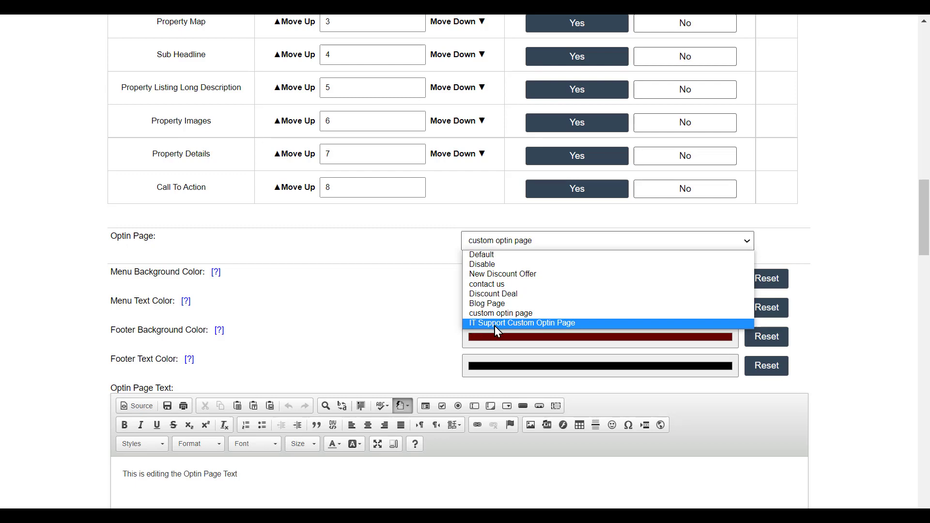
left_click(521, 322)
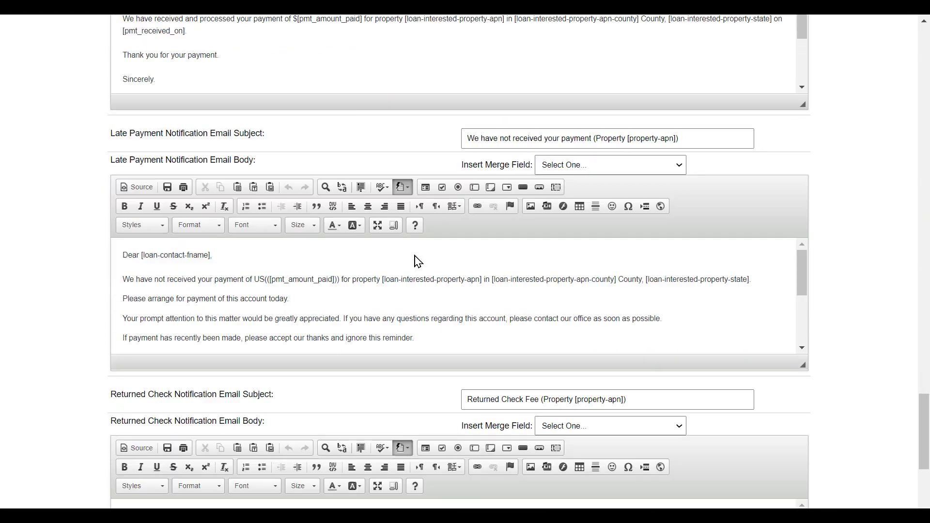
Update the site settings and view the live Selling Site
scroll("down", 3)
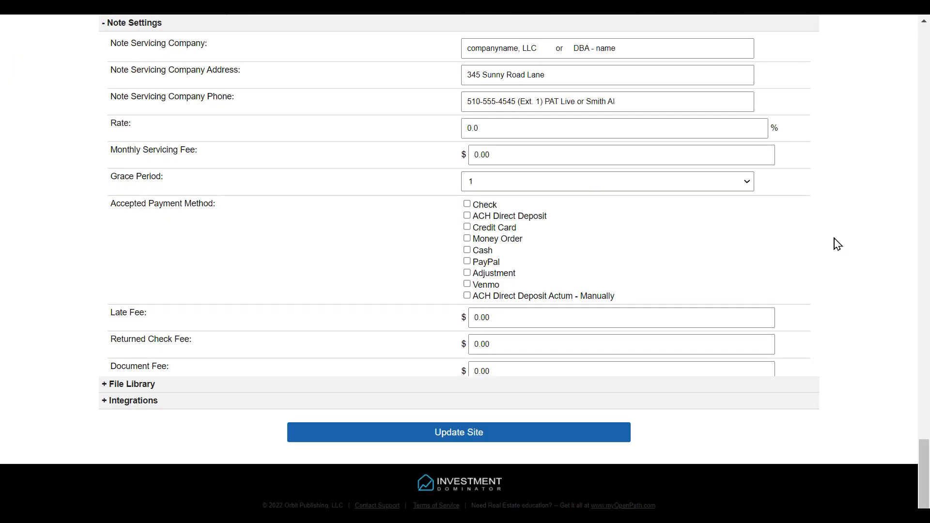
left_click(457, 431)
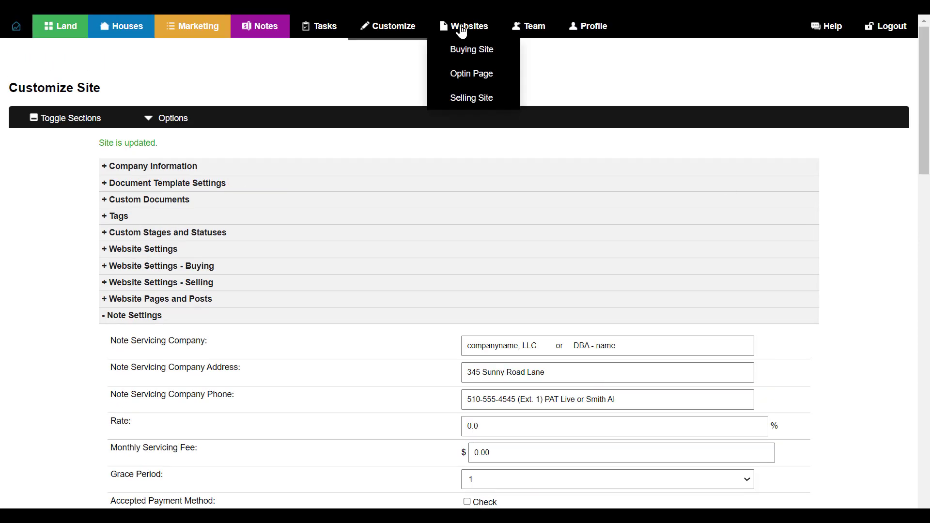
left_click(471, 49)
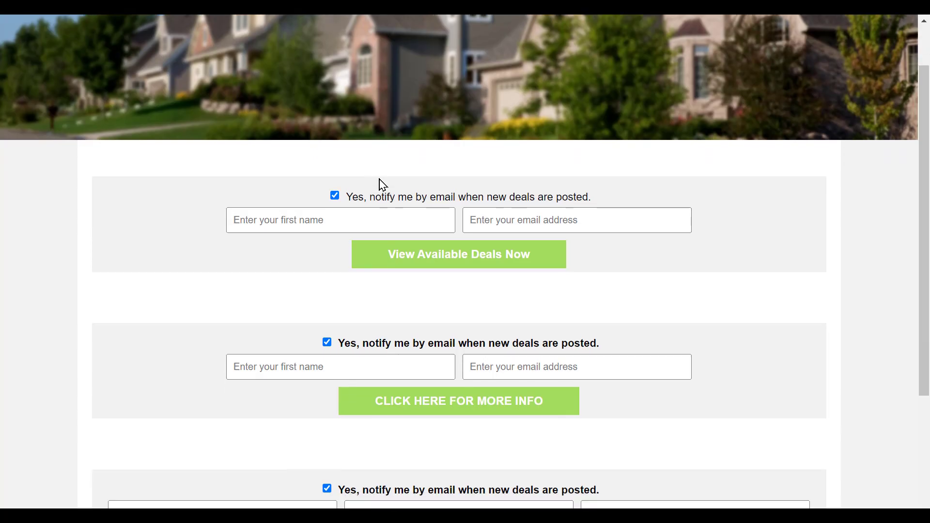
Scroll through the three live optin forms, then edit IT Support Custom Optin Page
scroll("down", 3)
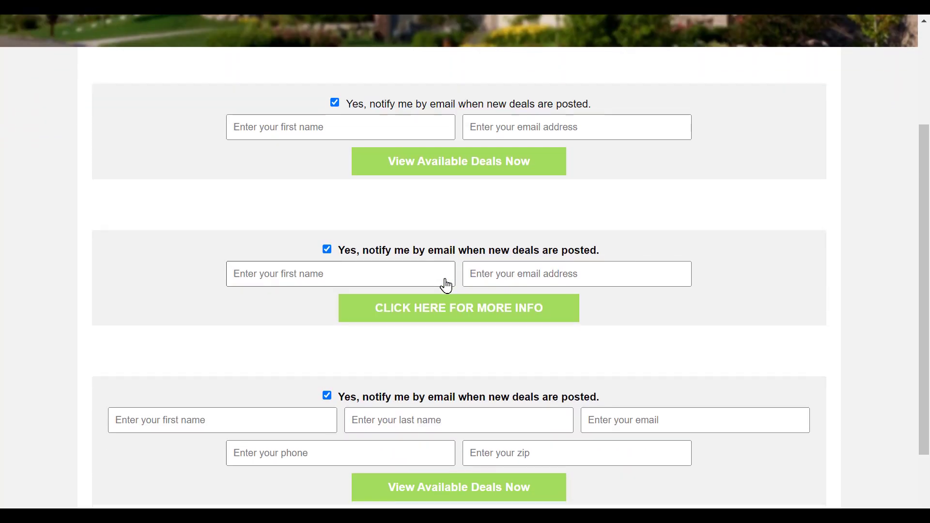
scroll("down", 3)
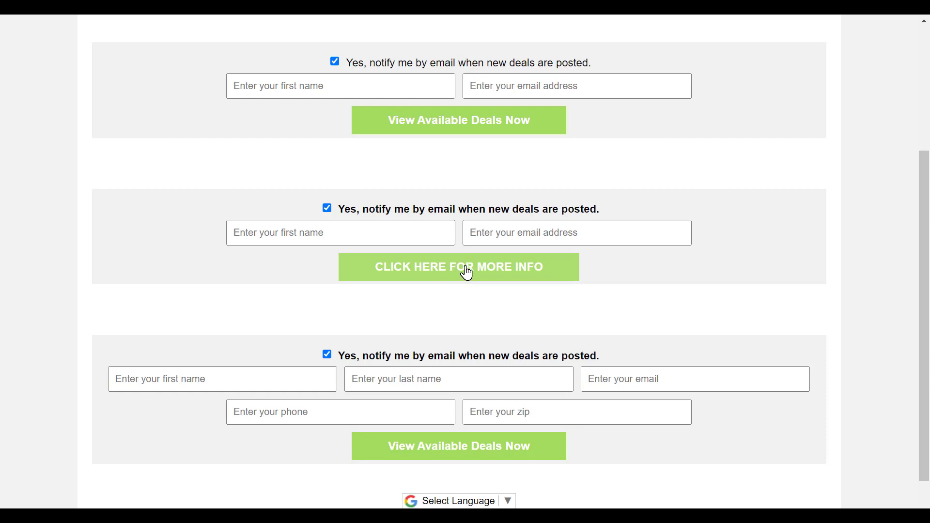
mouse_move(529, 276)
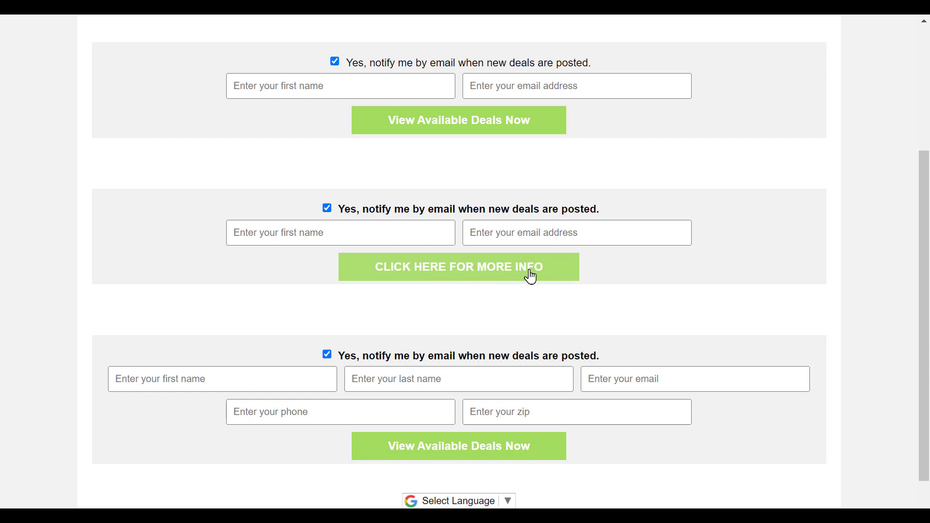
scroll("down", 3)
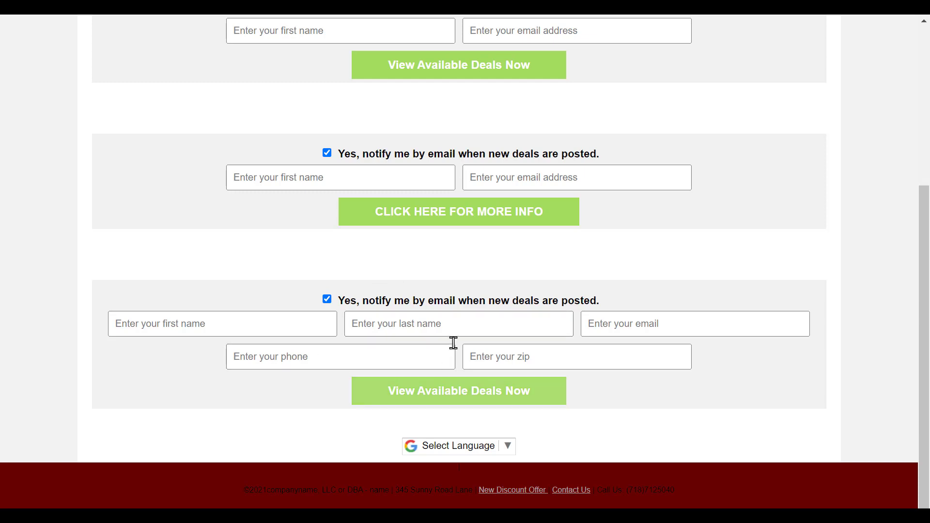
mouse_move(428, 311)
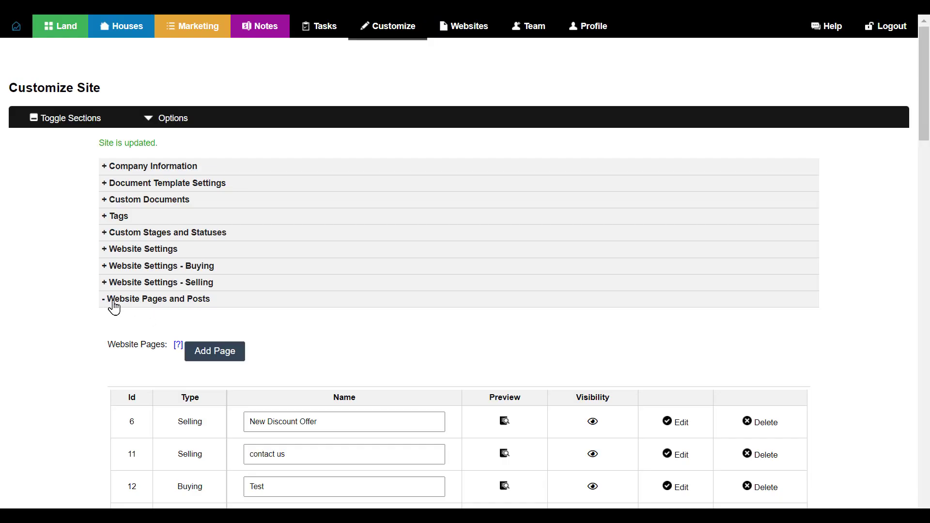
scroll("down", 3)
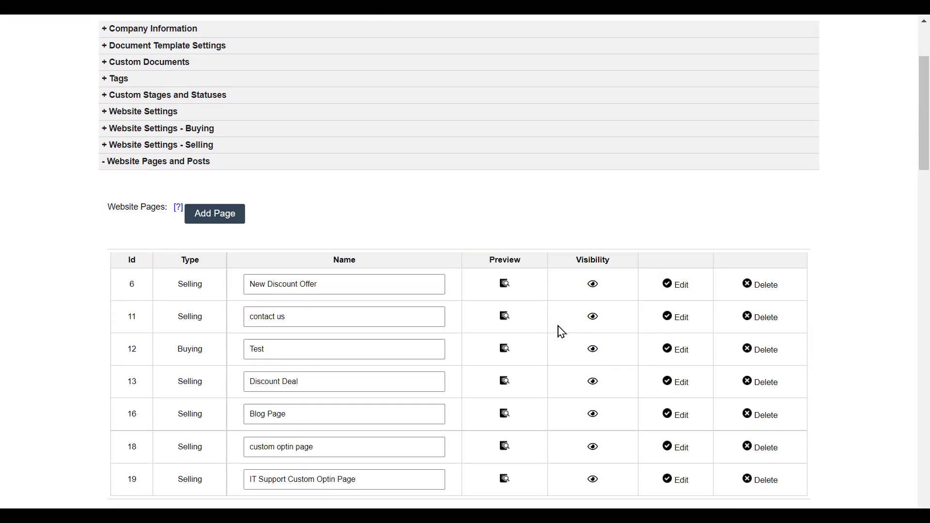
scroll("down", 3)
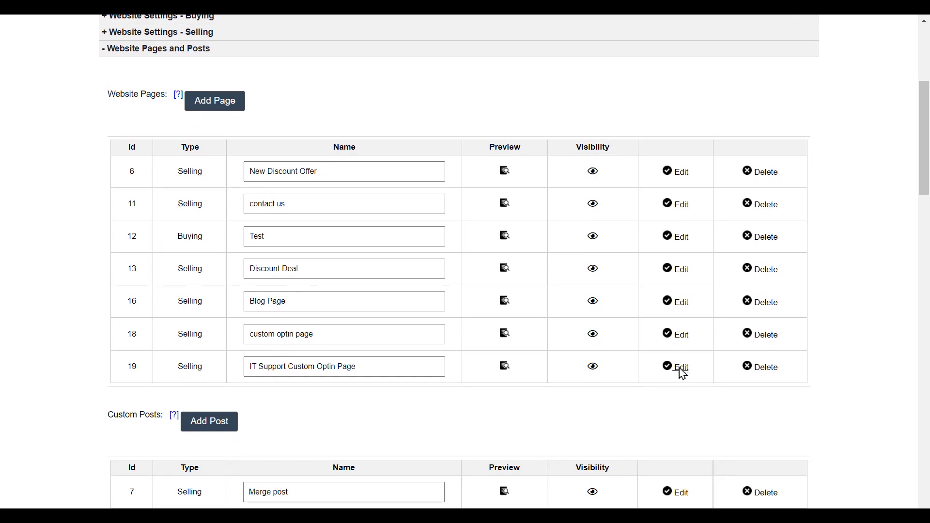
left_click(680, 367)
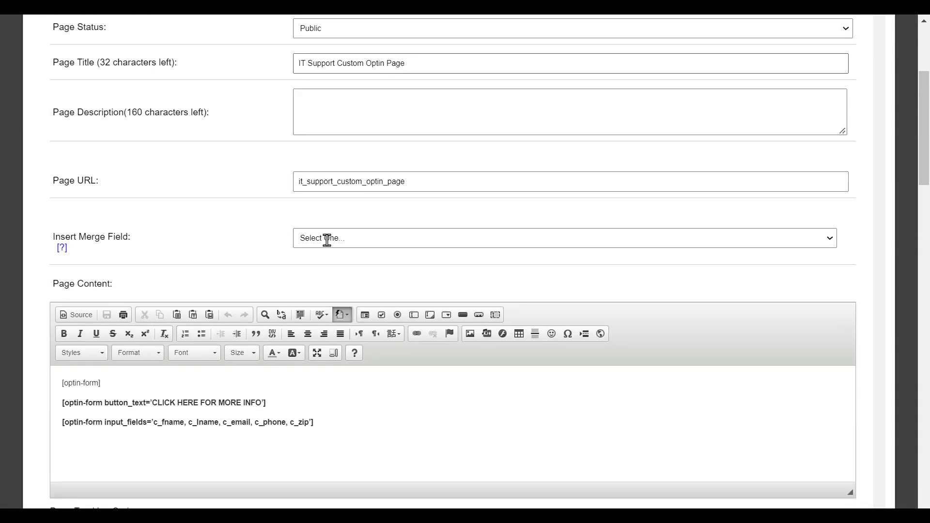
scroll("down", 3)
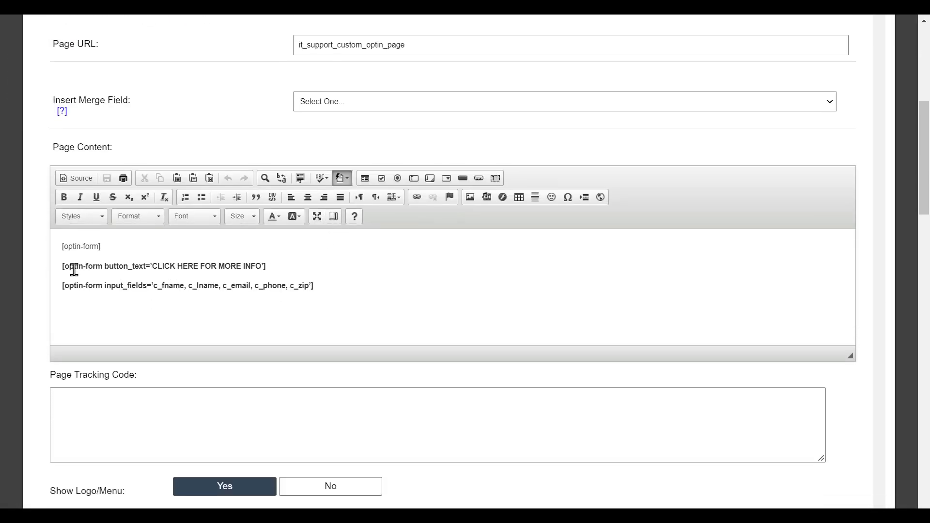
triple_click(164, 266)
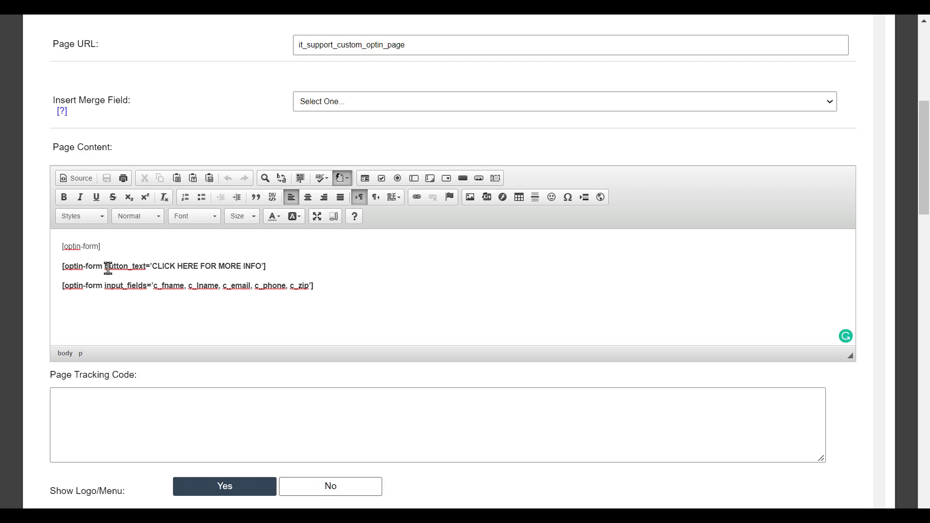
double_click(124, 266)
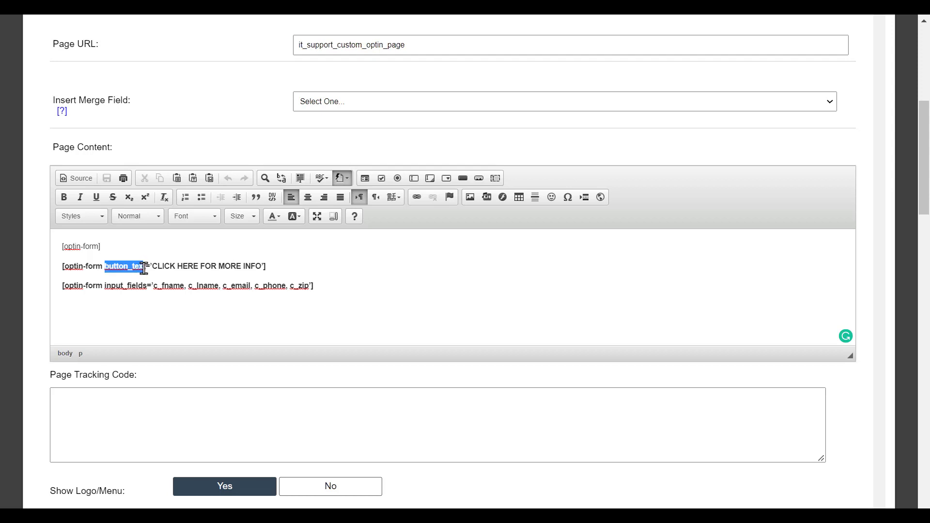
left_click(63, 196)
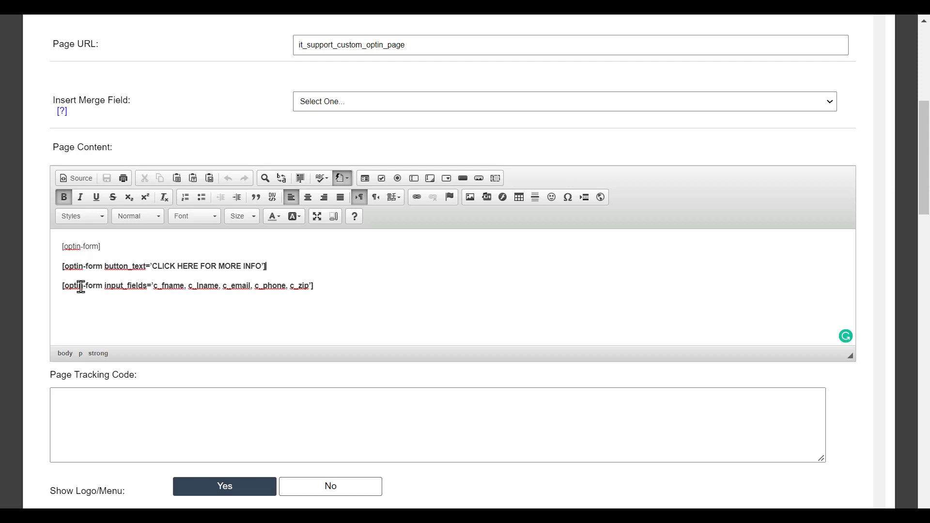
mouse_move(135, 285)
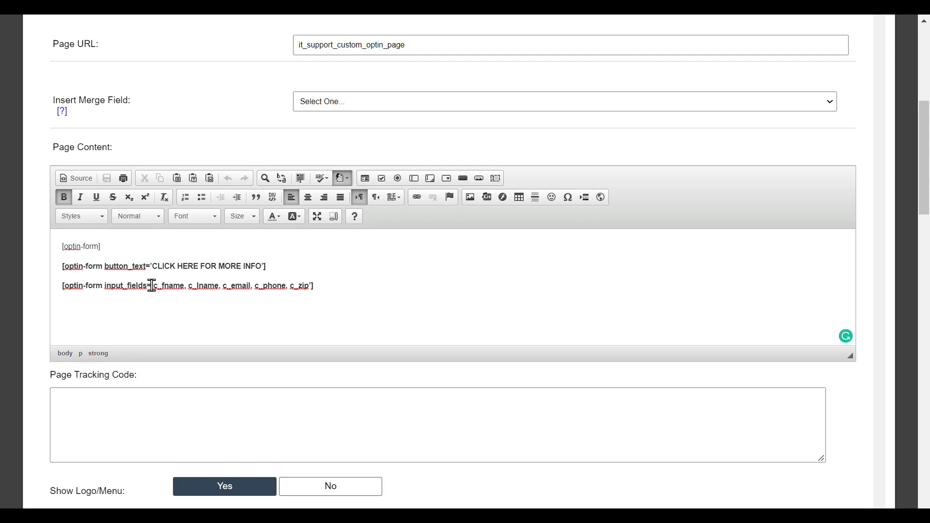
left_click_drag(151, 286, 309, 285)
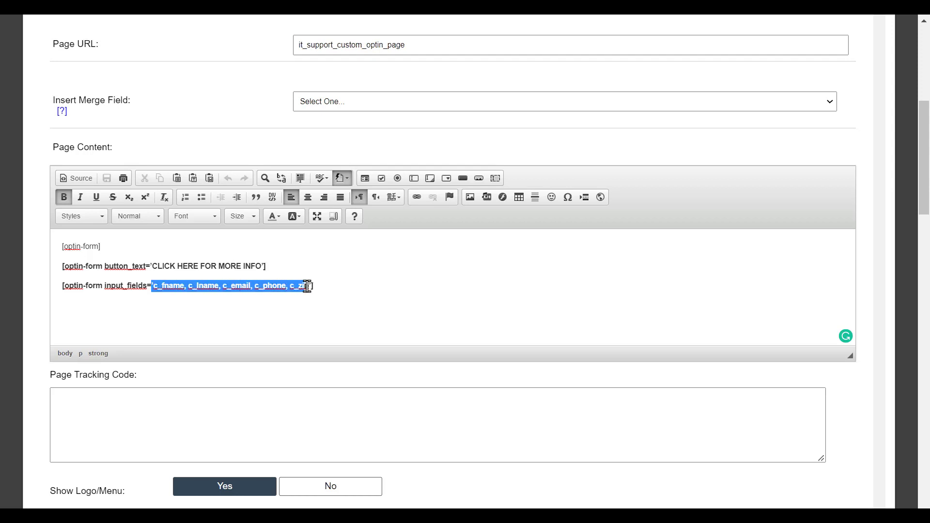
left_click(318, 285)
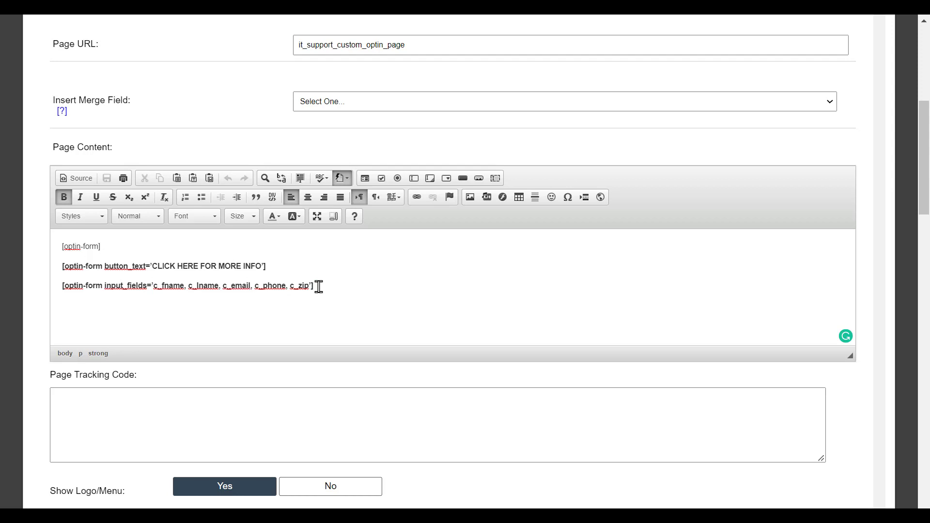